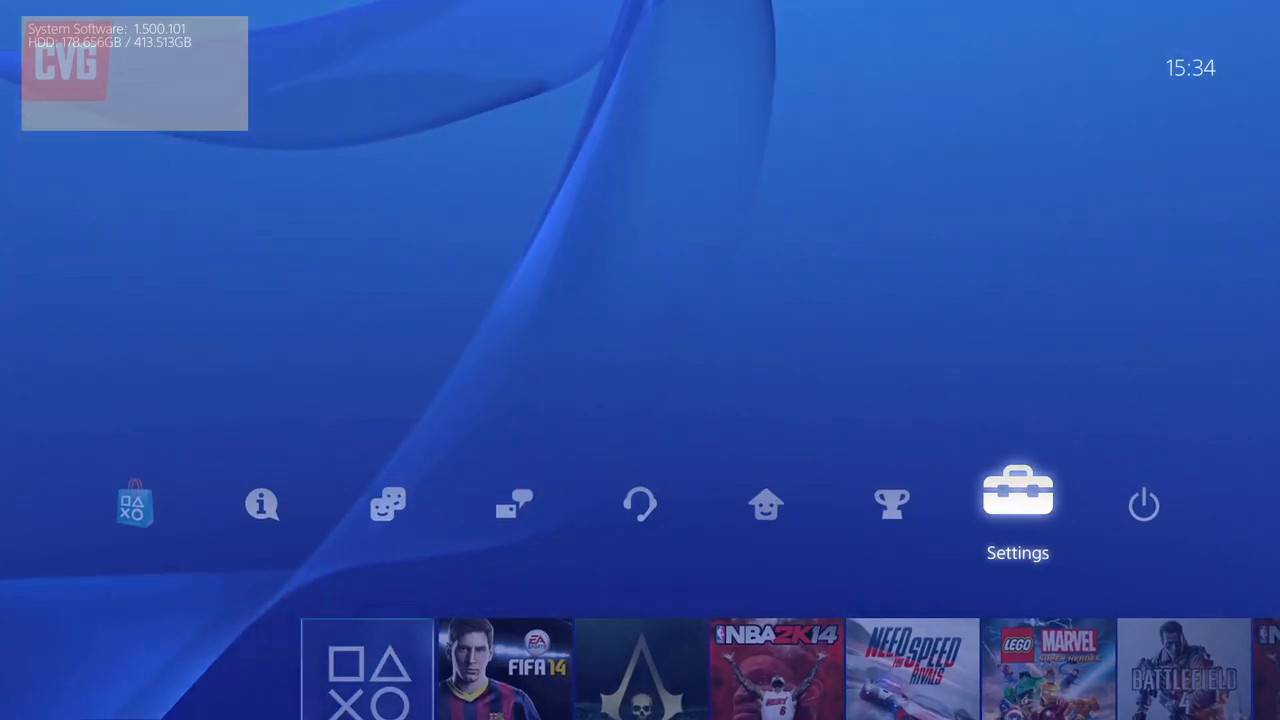
- Open Settings from the home screen and scroll down the settings list
{"action": "left_click", "coordinate": [1017, 500]}
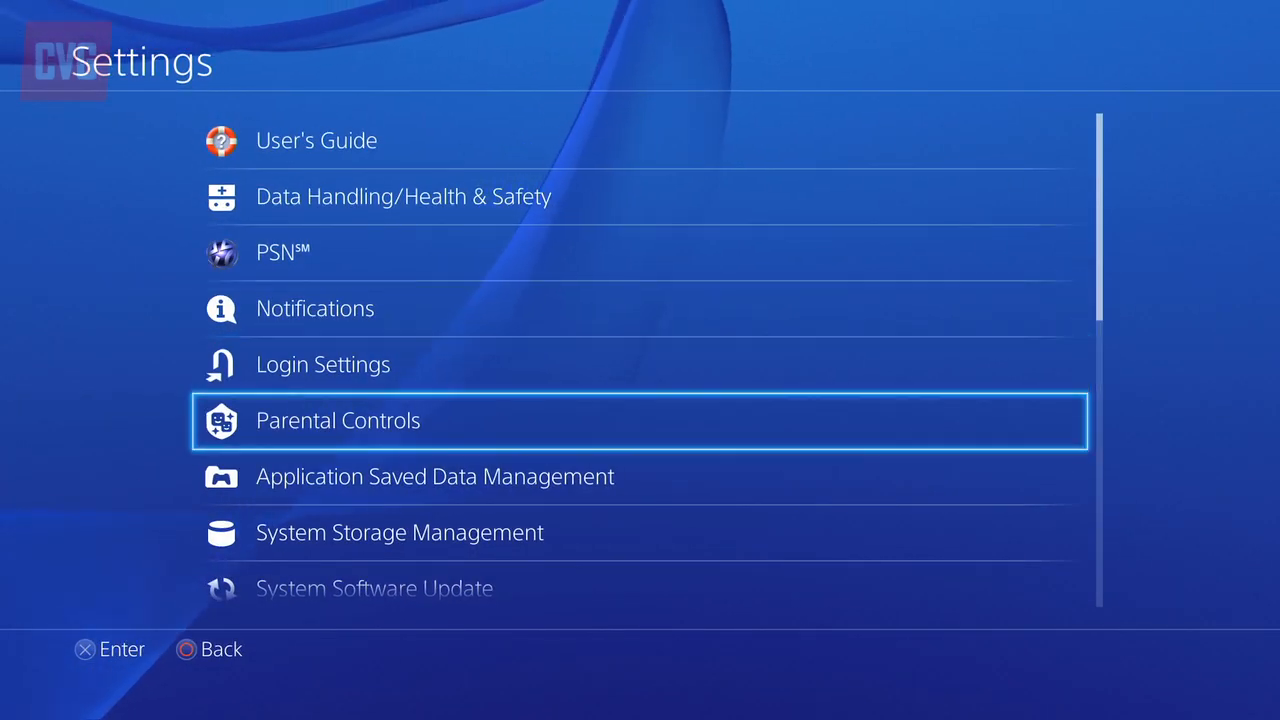
{"action": "scroll", "scroll_direction": "down", "scroll_amount": 3}
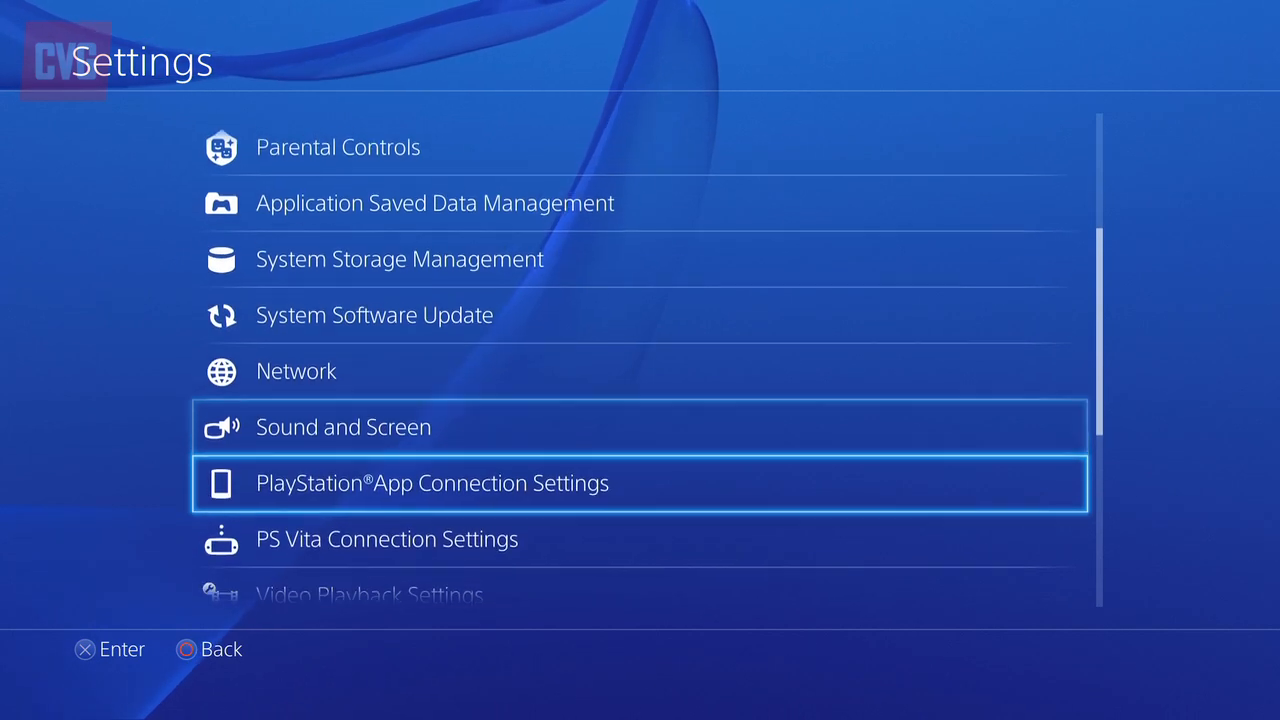
{"action": "scroll", "scroll_direction": "down", "scroll_amount": 3}
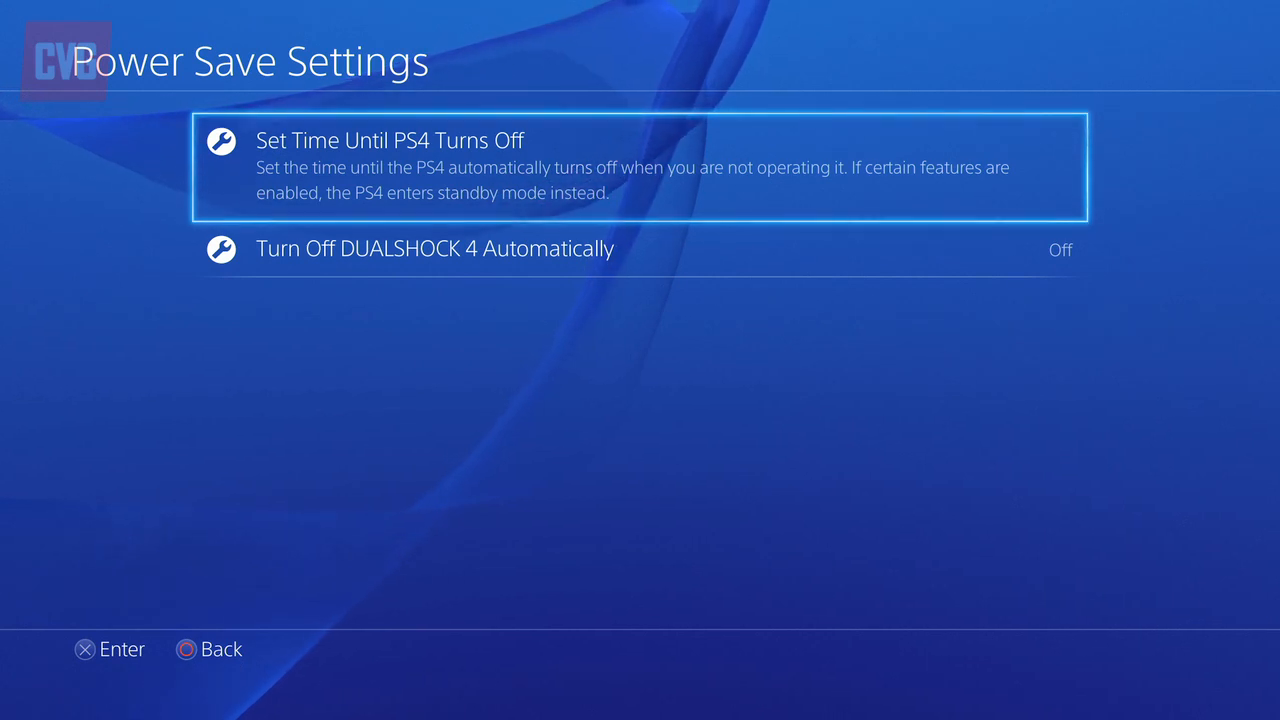
- Set the General (Games) auto turn-off time to After 1 Hour
{"action": "left_click", "coordinate": [640, 165]}
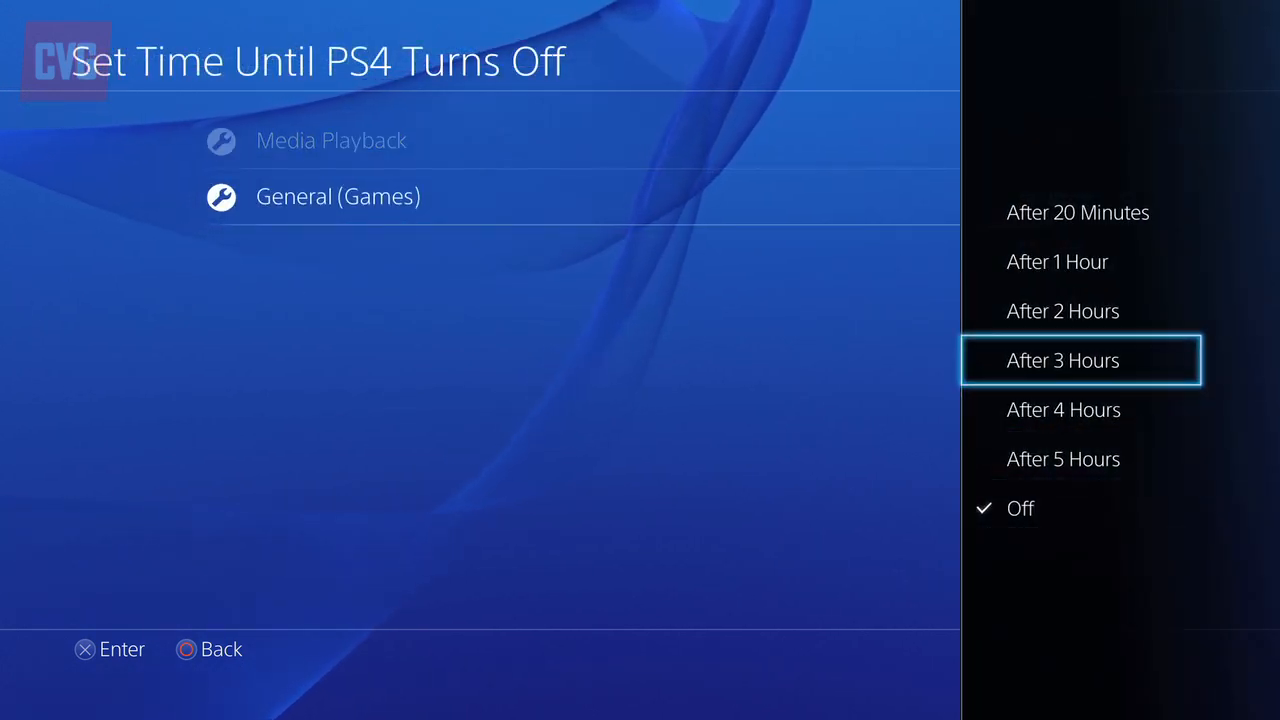
{"action": "left_click", "coordinate": [1057, 261]}
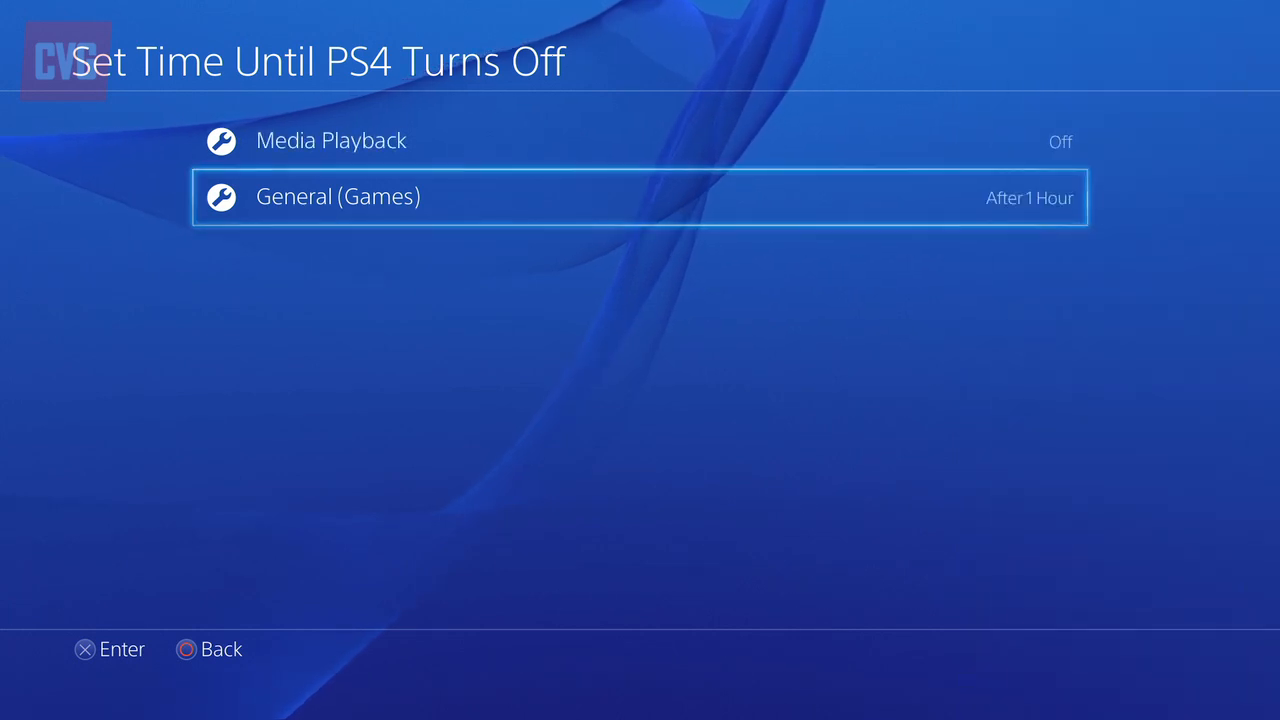
- Return to Power Save Settings and choose an automatic turn-off time for the DUALSHOCK 4
{"action": "key", "text": "Back"}
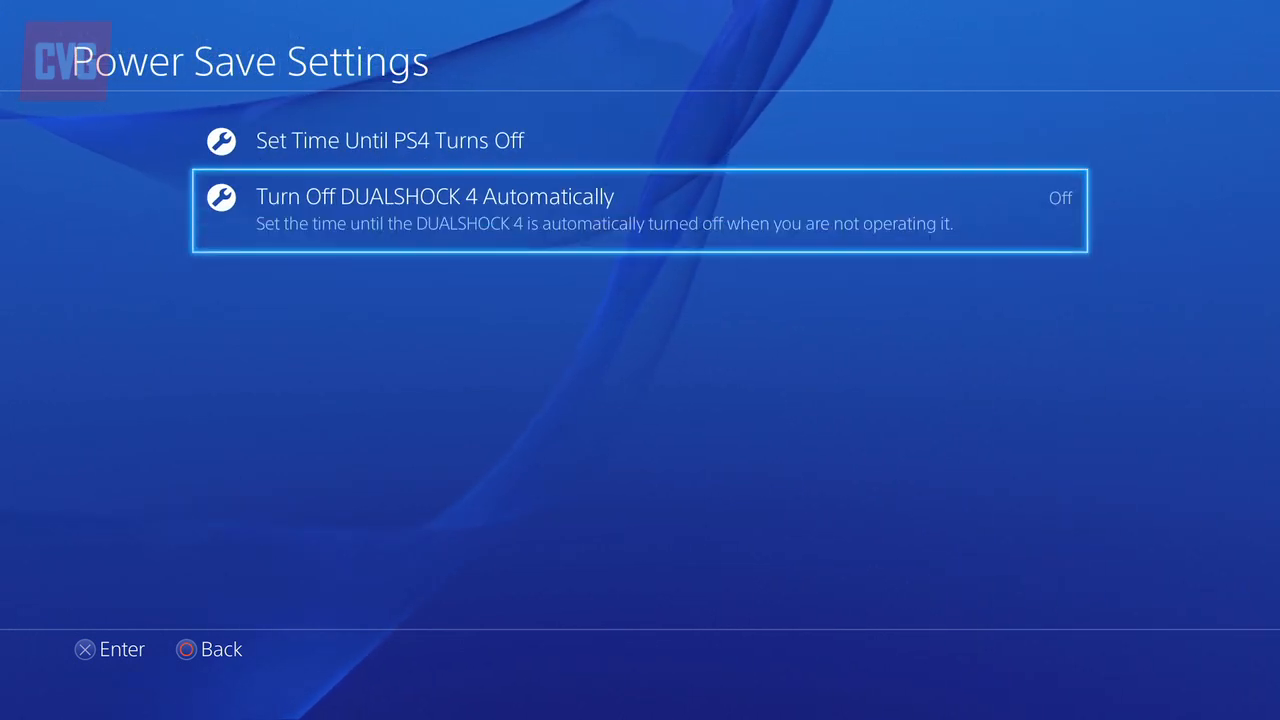
{"action": "key", "text": "Back"}
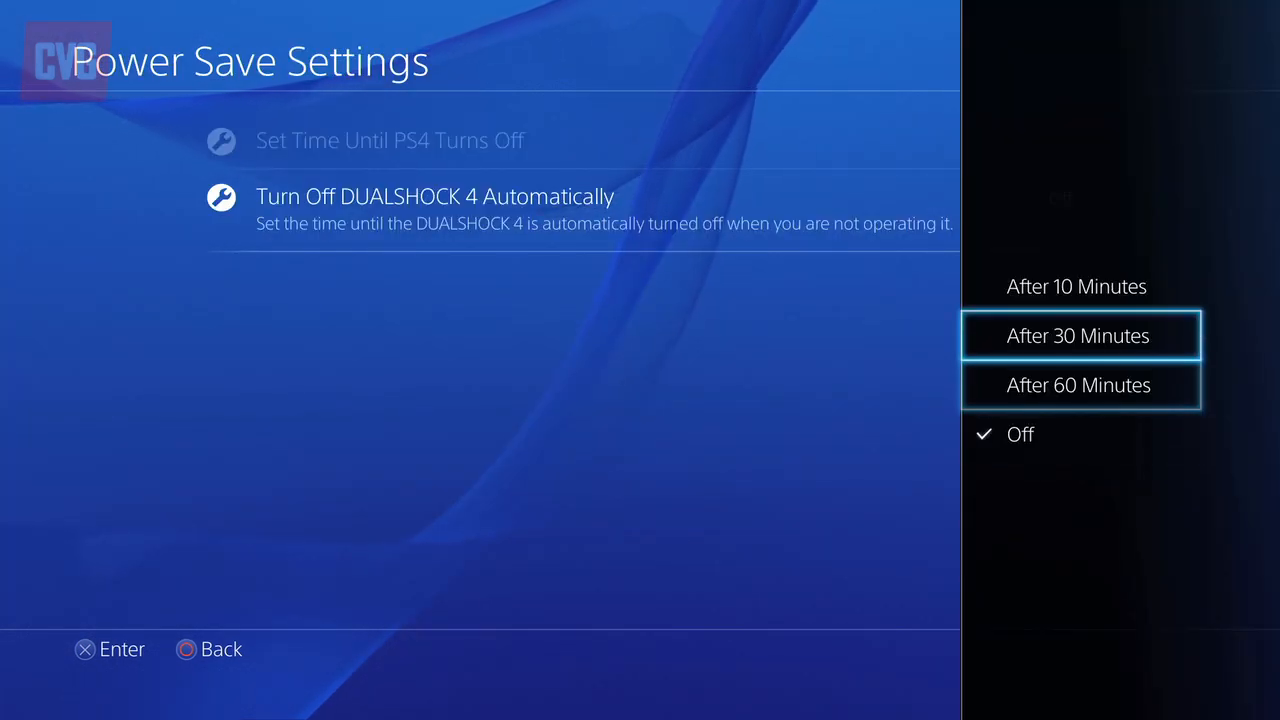
{"action": "left_click", "coordinate": [1076, 286]}
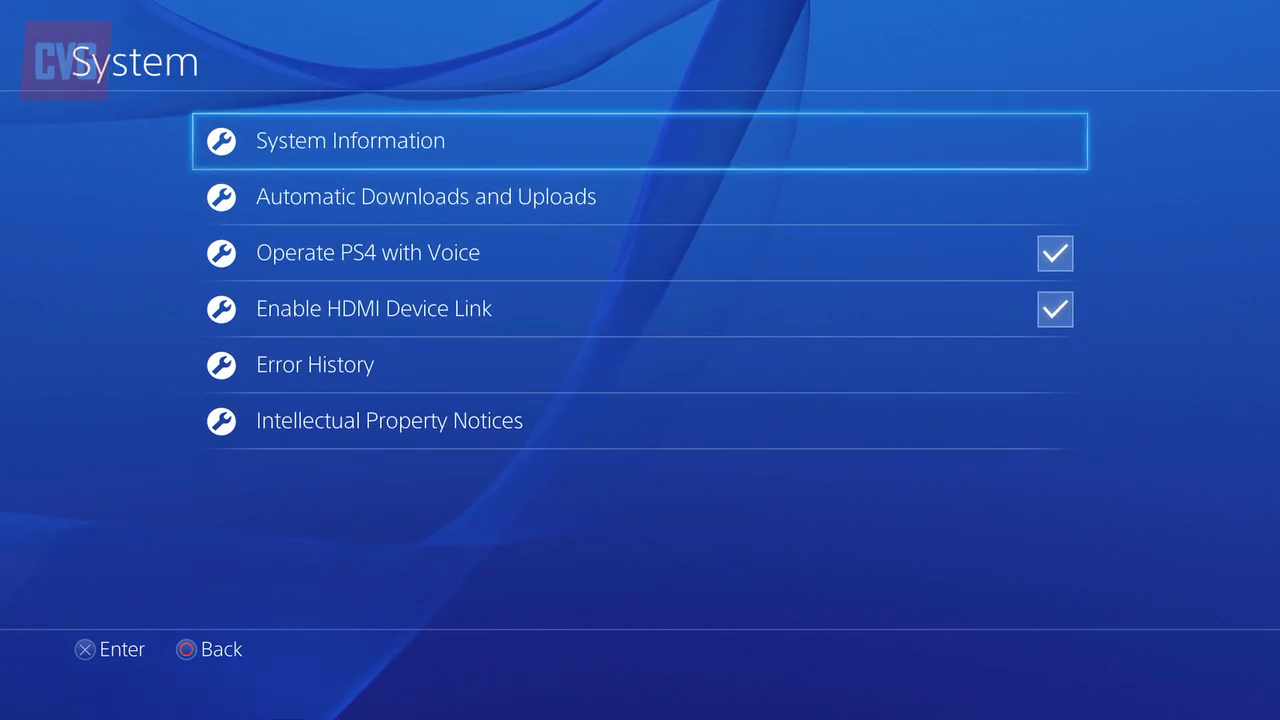
- Tick Enable Automatic Downloads and Uploads under System settings
{"action": "left_click", "coordinate": [425, 196]}
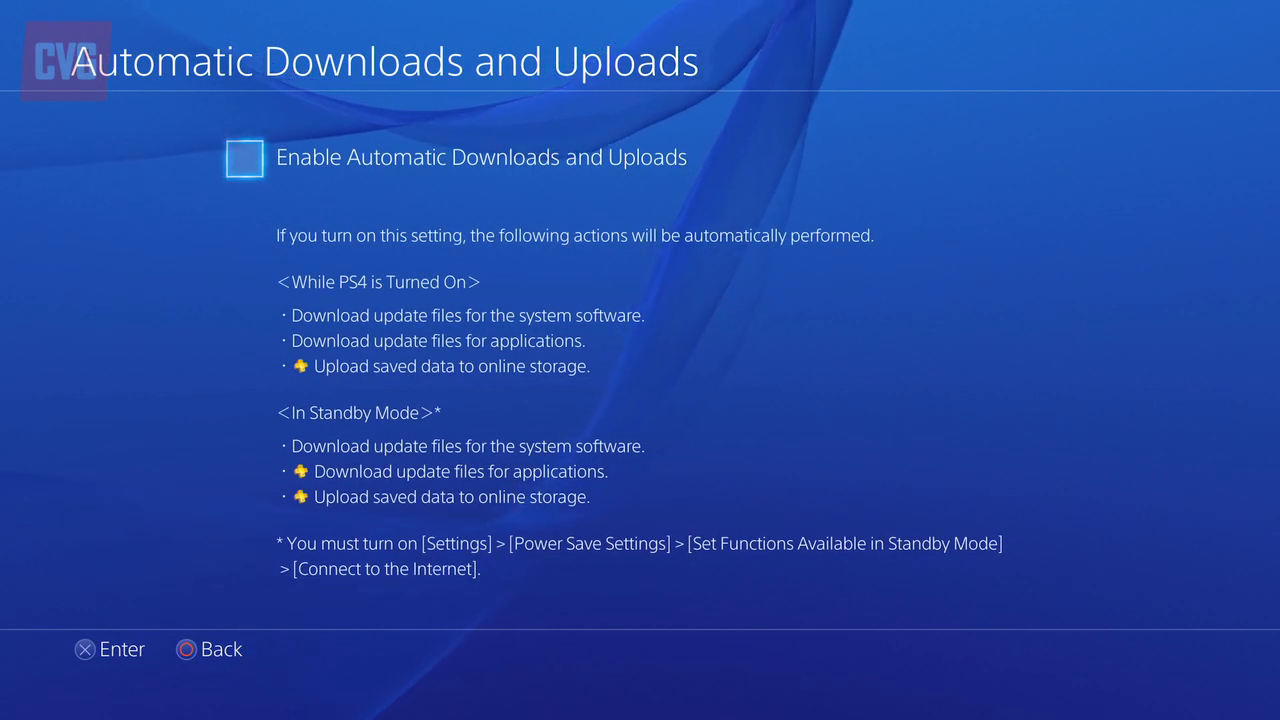
{"action": "left_click", "coordinate": [244, 158]}
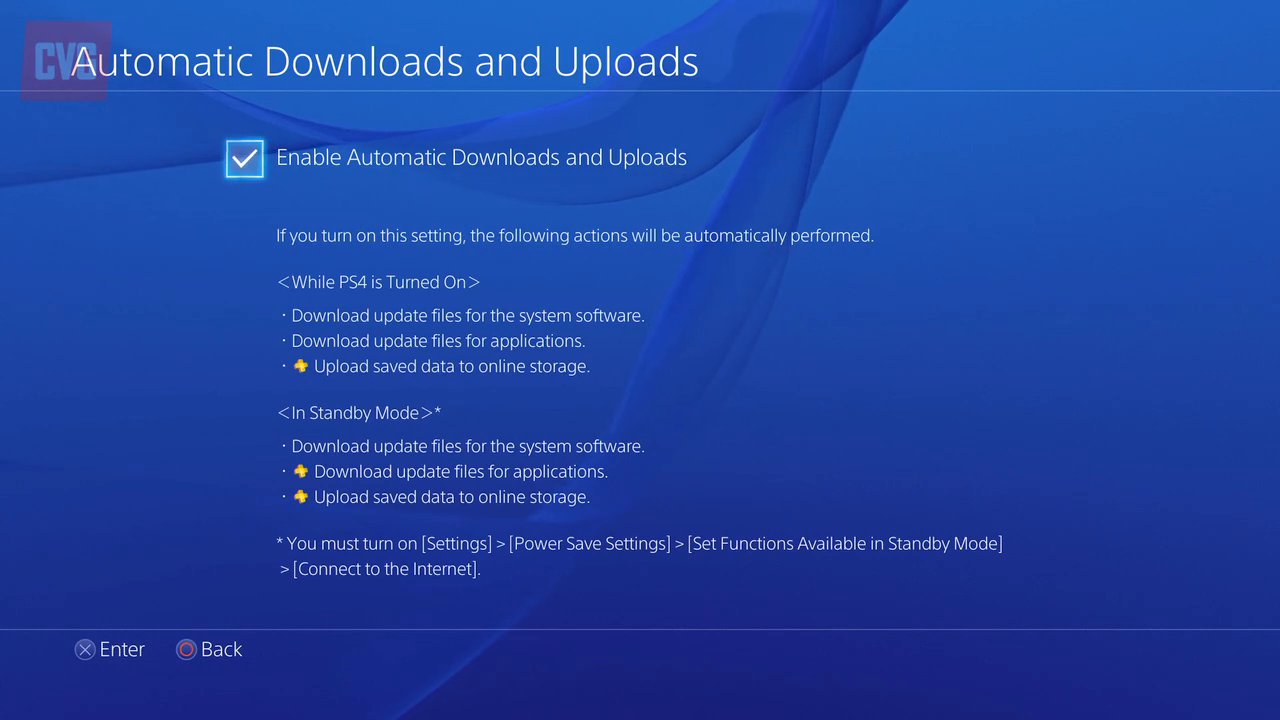